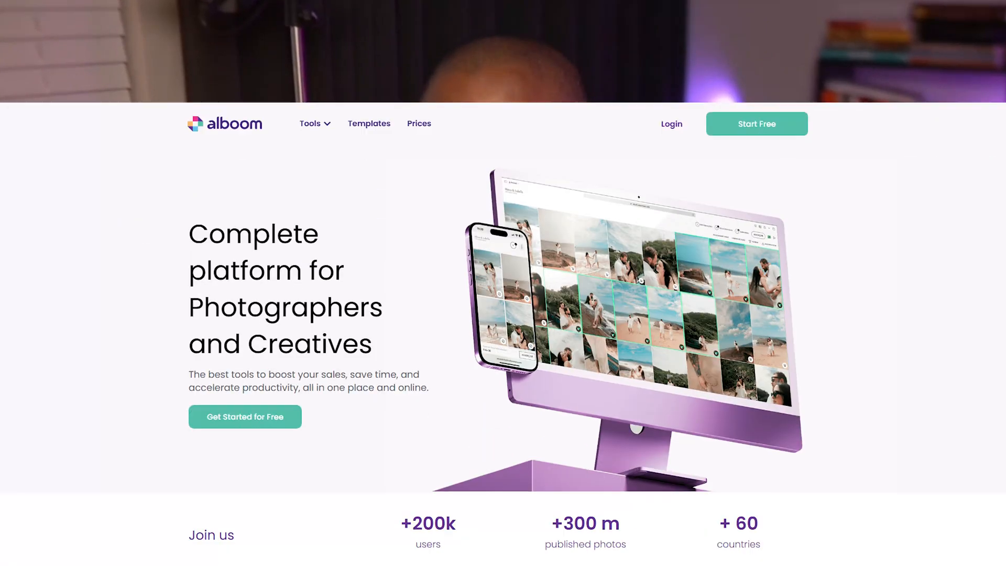
Run the wildcard domainName query for the mysharepoint .org lookalike domains in TI Lookup
scroll("down", 3)
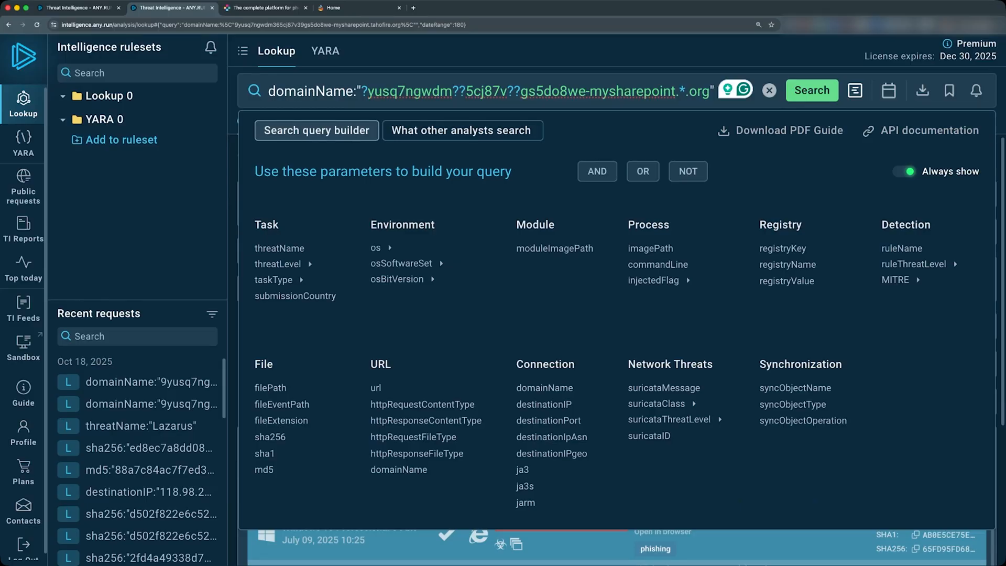
left_click(810, 90)
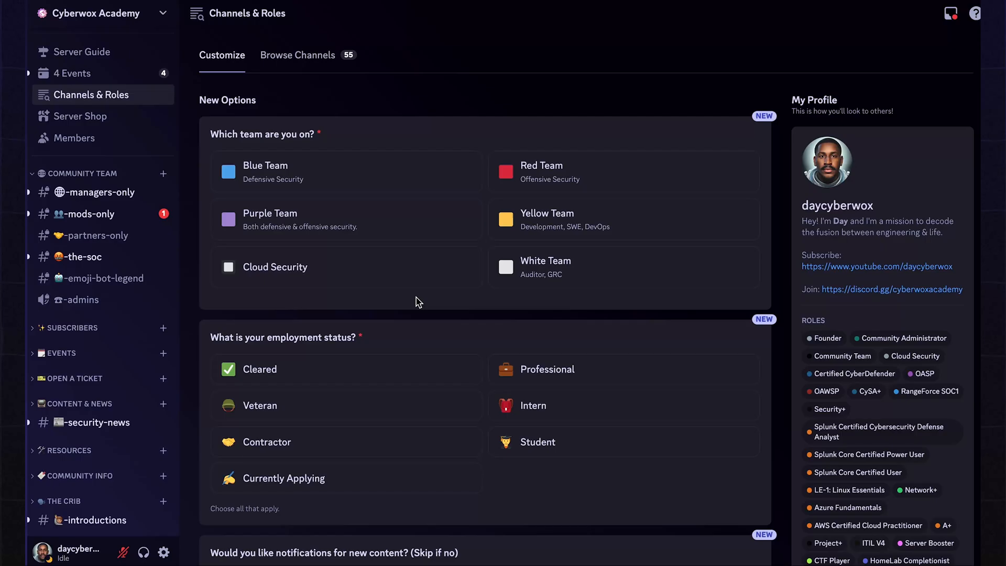
Scroll through the Discord Channels & Roles page and the Cyberwox Unplugged newsletter site
scroll("down", 3)
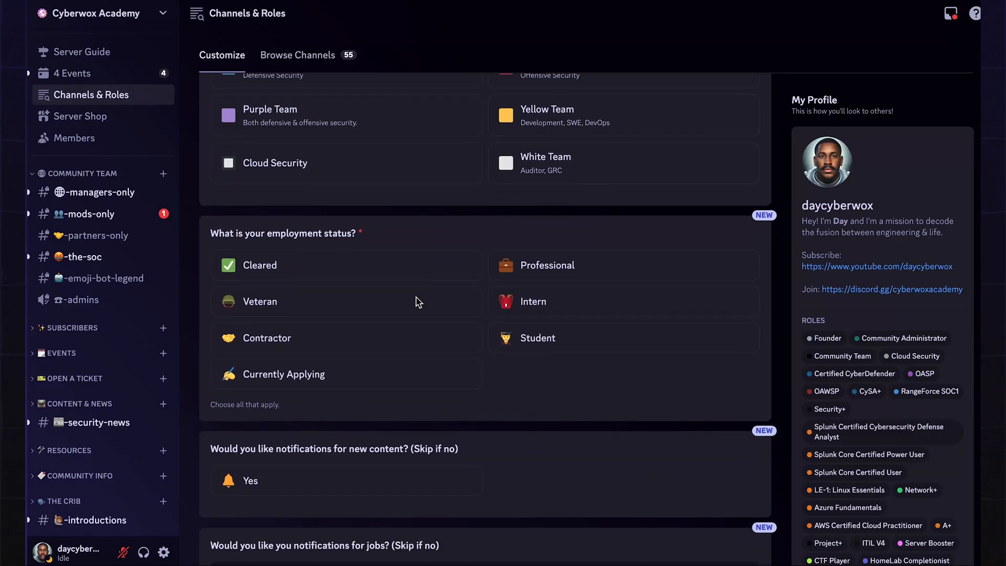
scroll("down", 3)
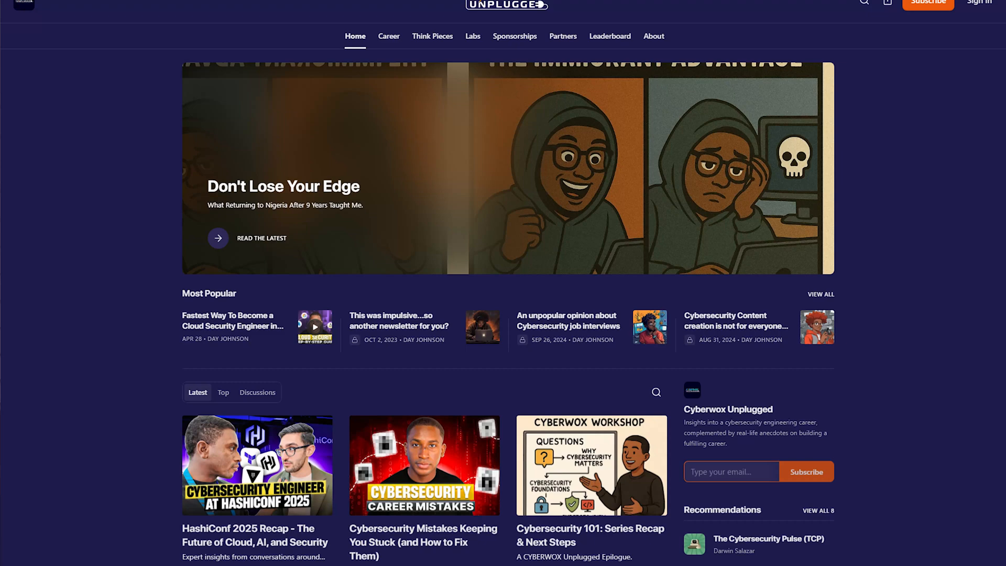
scroll("down", 3)
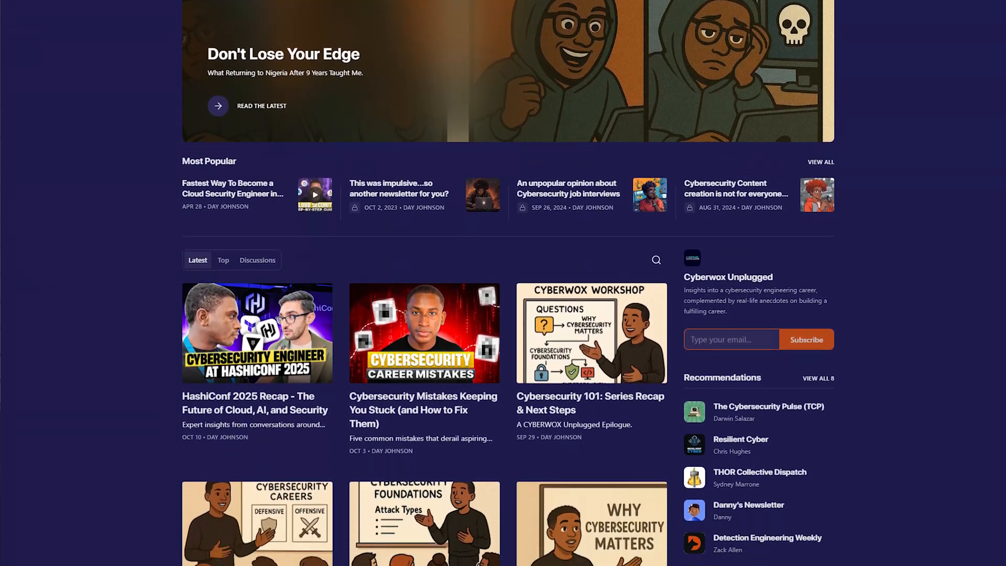
scroll("down", 3)
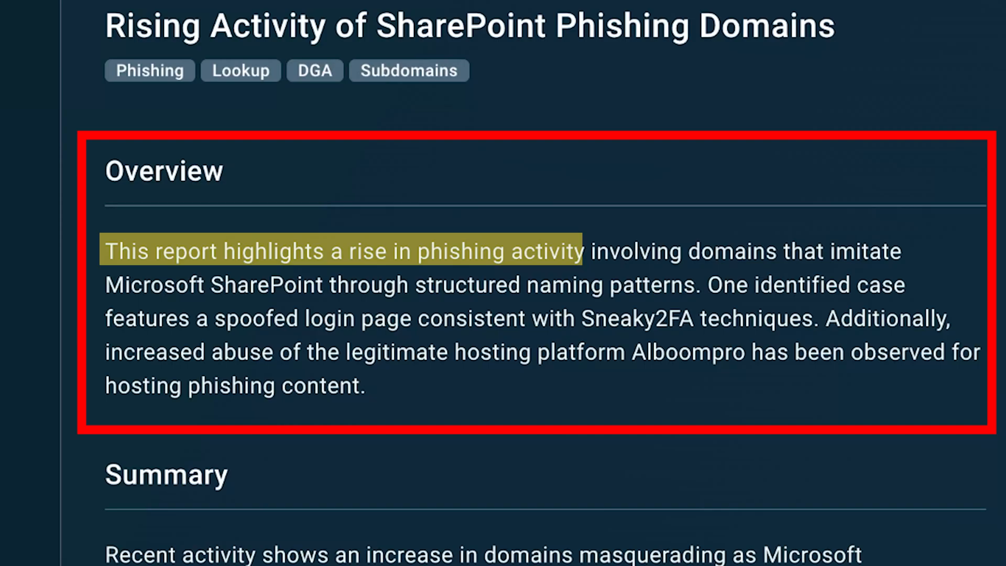
Highlight the overview text of the Rising Activity of SharePoint Phishing Domains report
left_click_drag(581, 250, 901, 251)
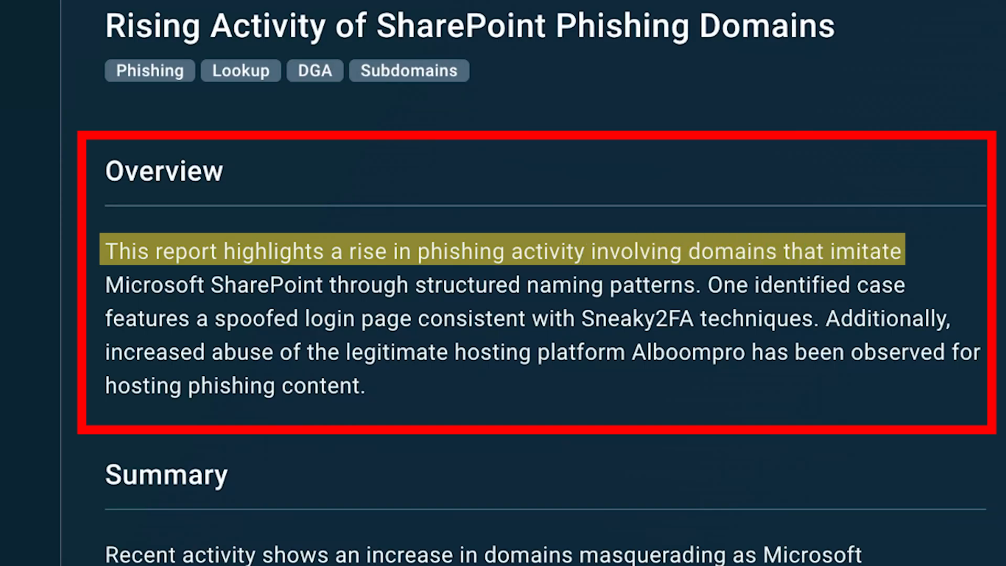
left_click_drag(106, 251, 904, 285)
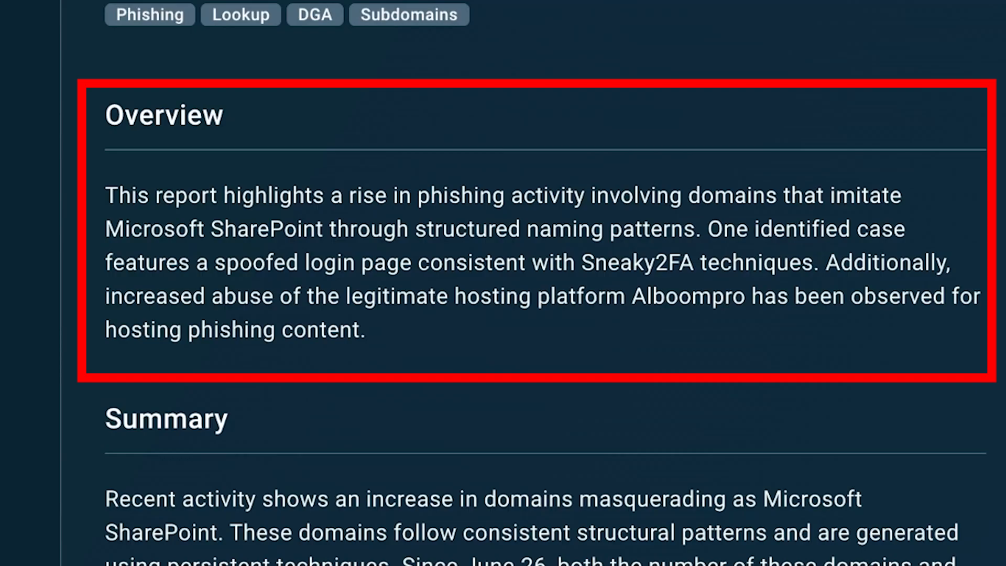
left_click_drag(343, 295, 139, 330)
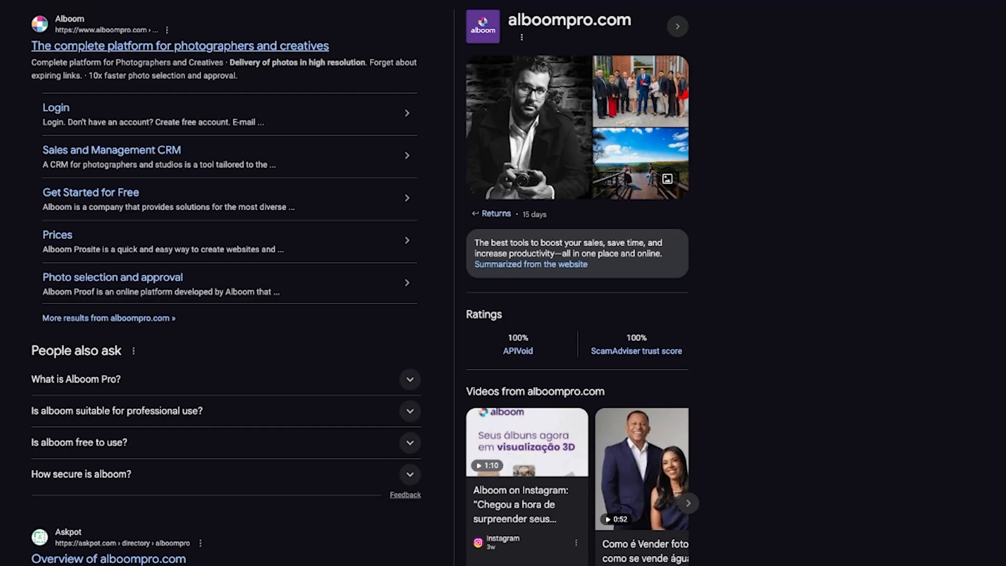
Visit the Alboom website from the alboompro.com results, then return to the SharePoint phishing report
left_click(180, 45)
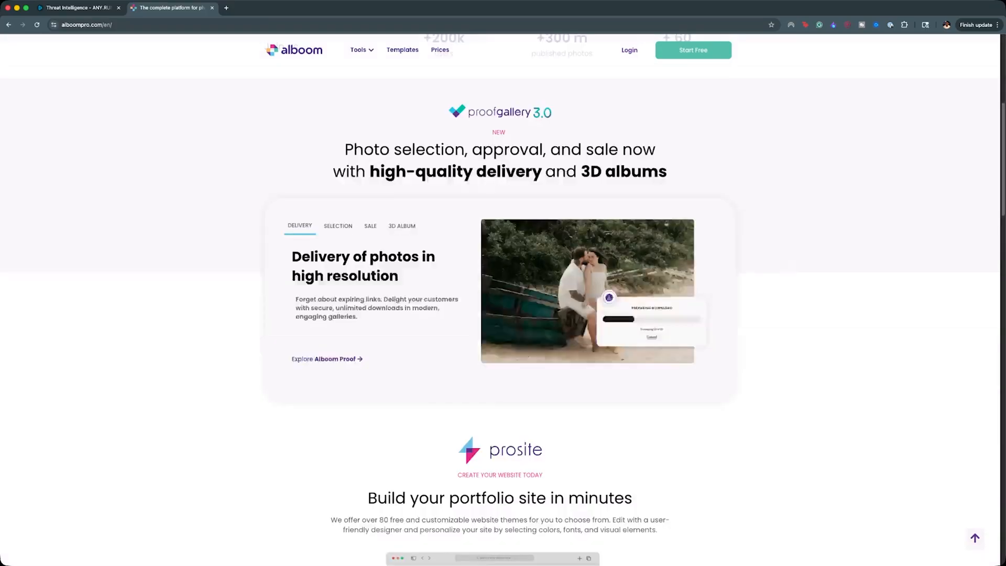
scroll("down", 3)
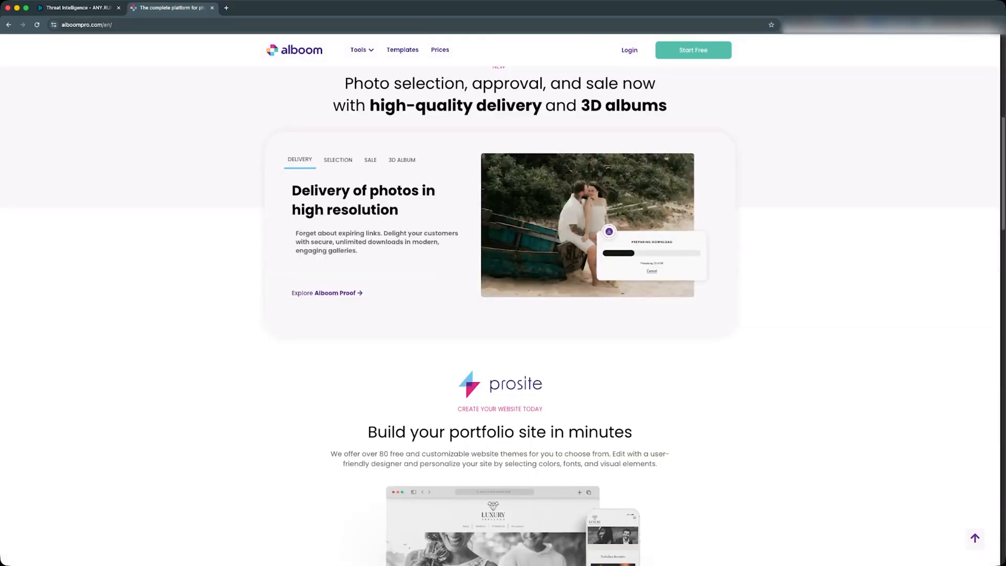
scroll("down", 3)
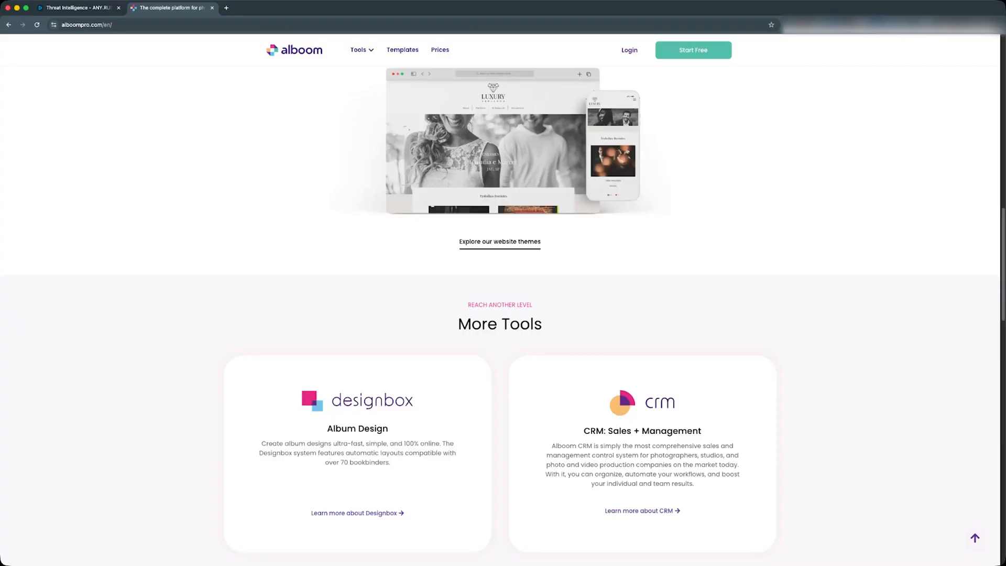
left_click(76, 7)
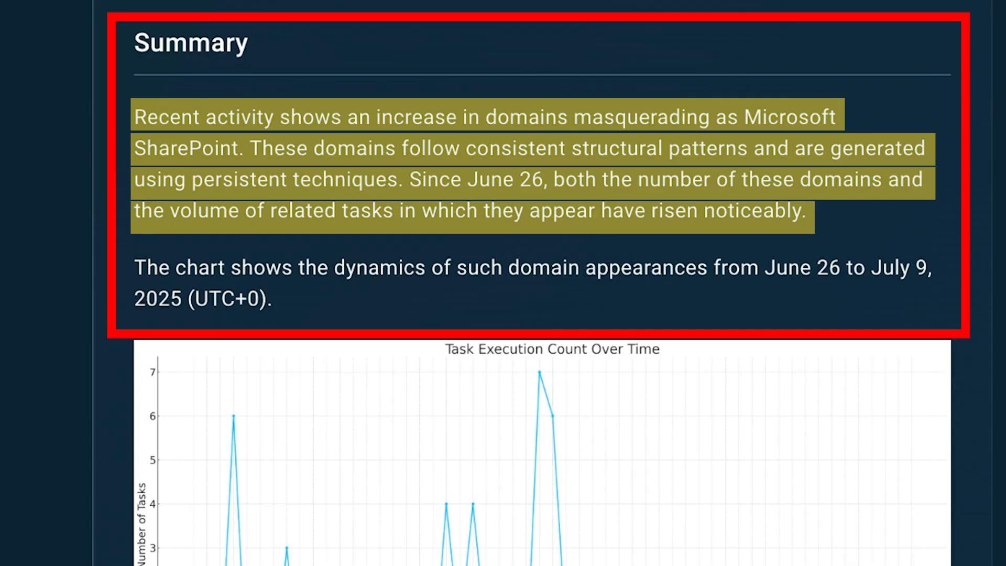
scroll("down", 3)
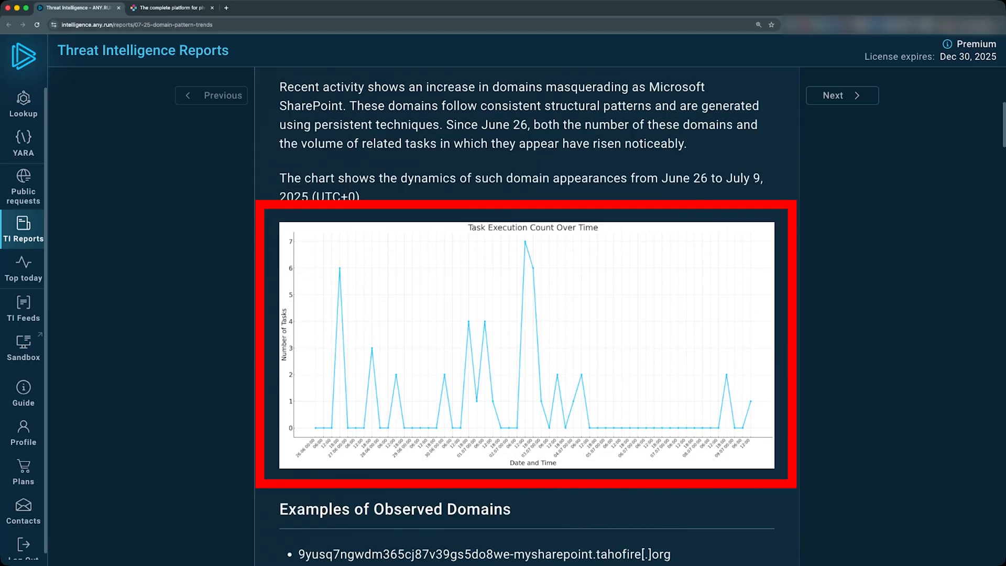
scroll("down", 3)
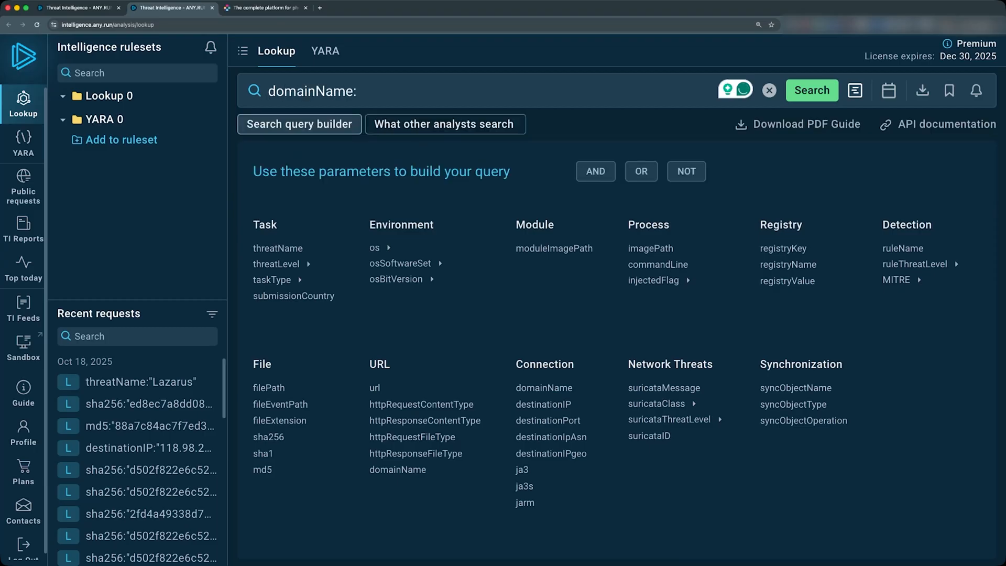
Look up domainName "9yusq7ngwdm…-mysharepoint.tahofire.org" and review its 13 matching phishing analyses
type("\"")
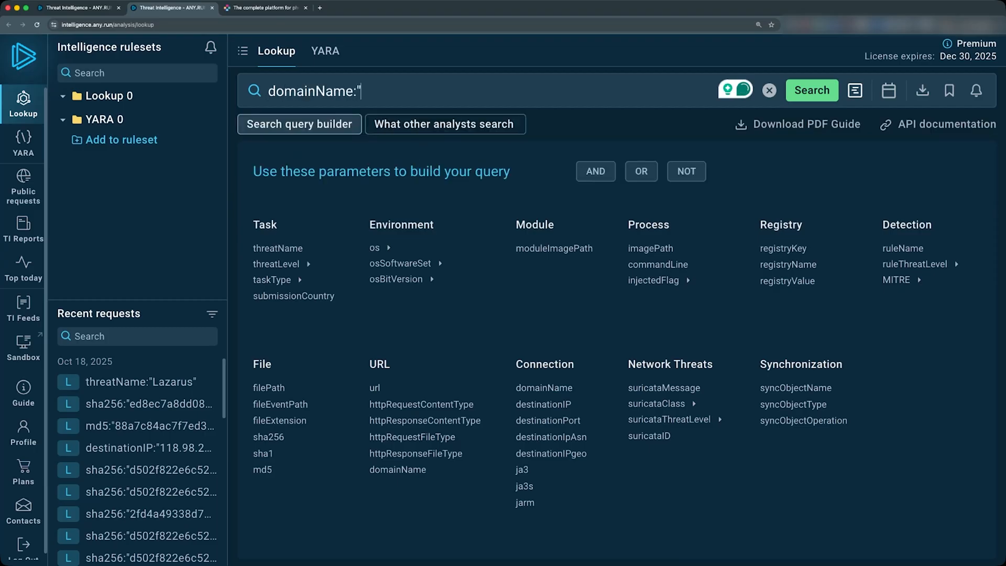
type("9yusq7ngwdm365cj87v39gs5do8we-mysharepoint.tahofire[.]org")
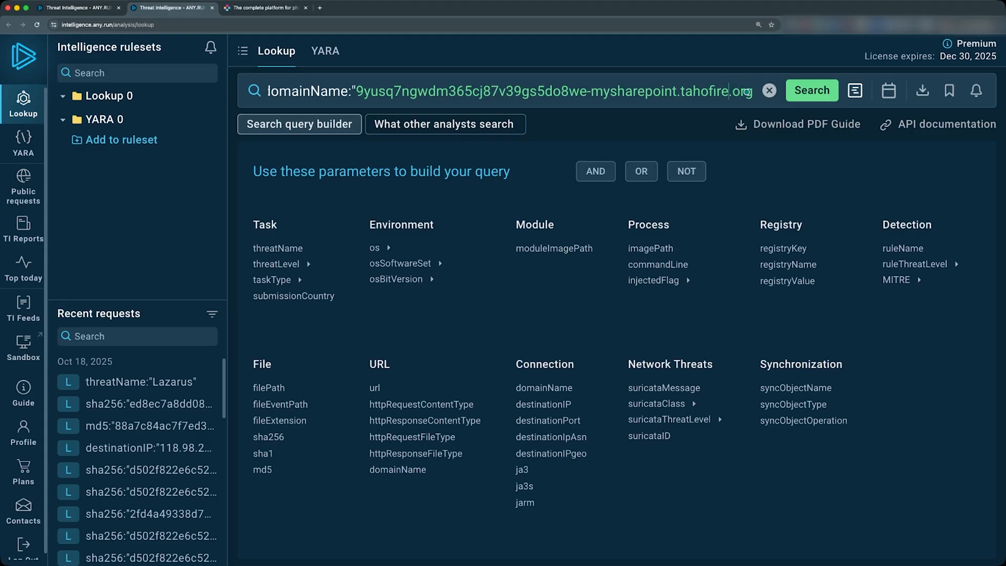
left_click(811, 90)
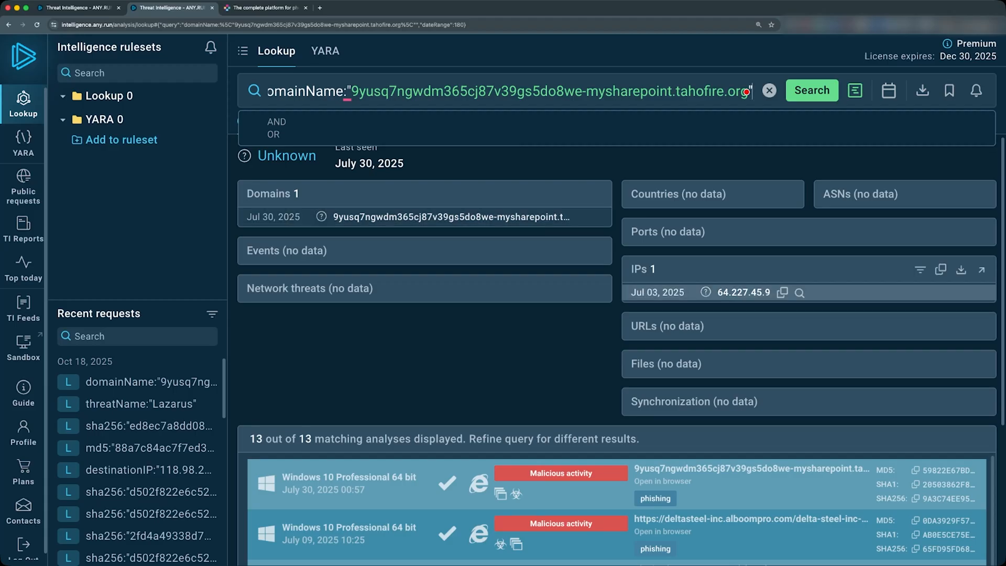
scroll("down", 3)
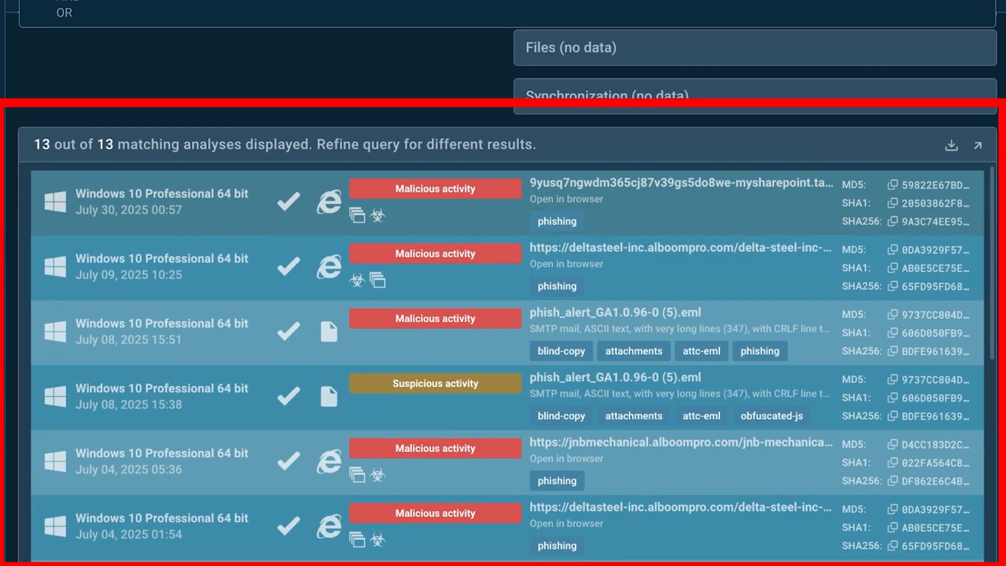
scroll("down", 3)
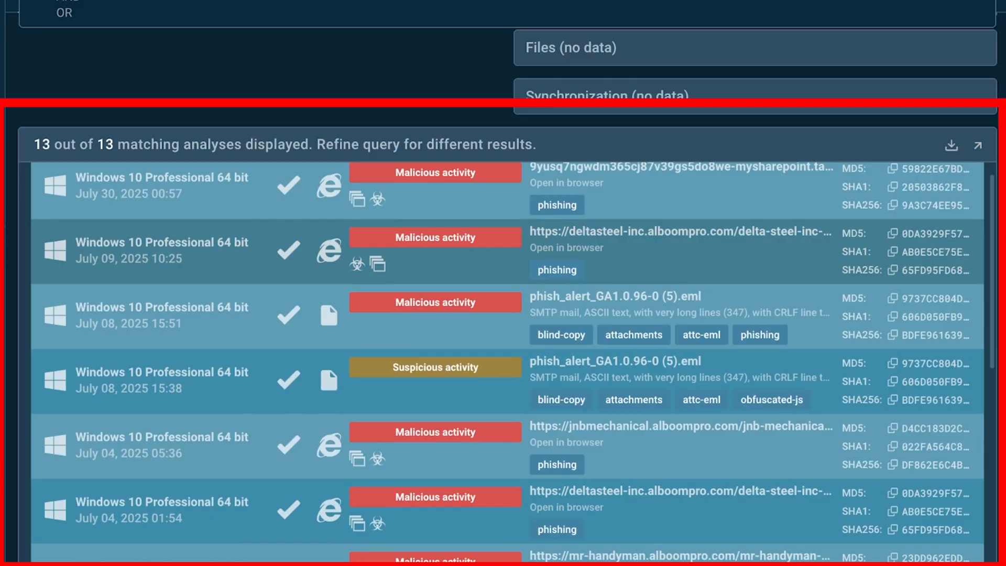
scroll("down", 3)
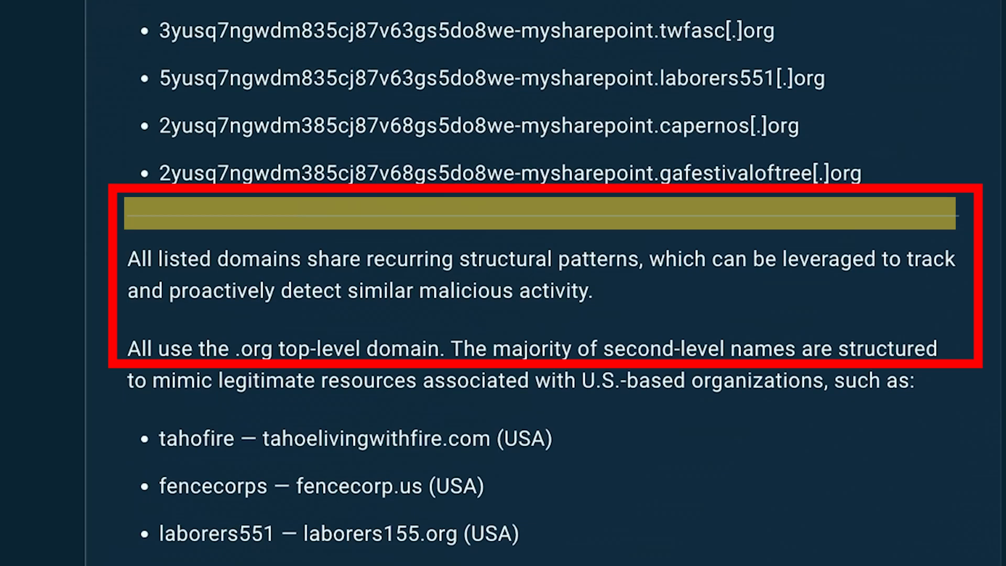
Scroll the report to the observed domain list and shared naming-pattern notes
scroll("down", 3)
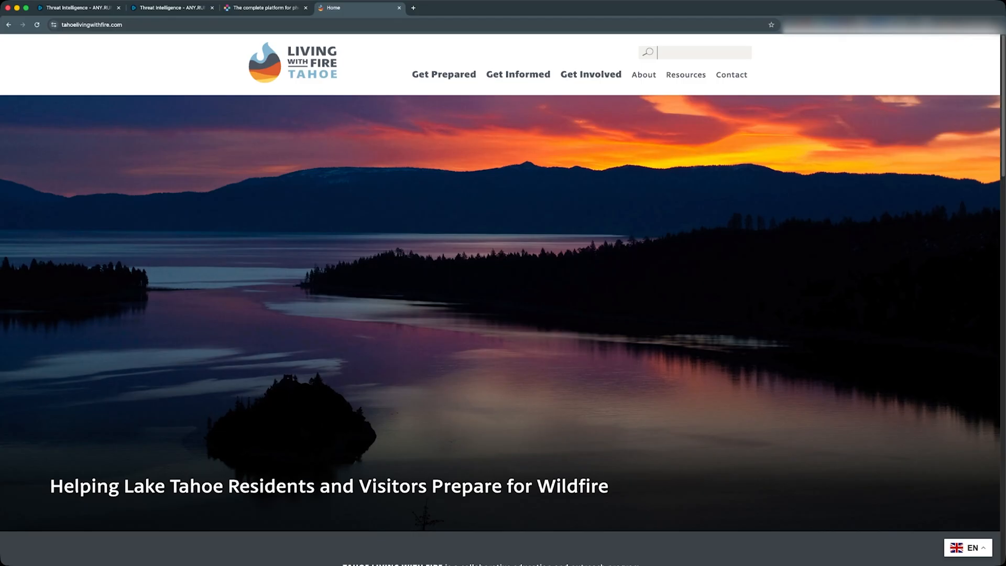
Browse the tahoelivingwithfire.com homepage, then return to the SharePoint phishing report
scroll("down", 3)
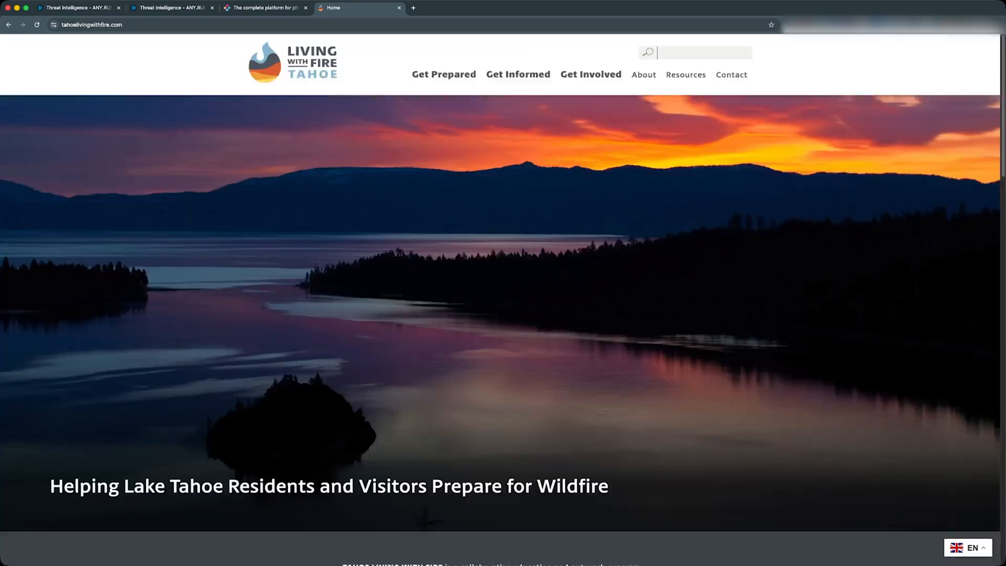
scroll("down", 3)
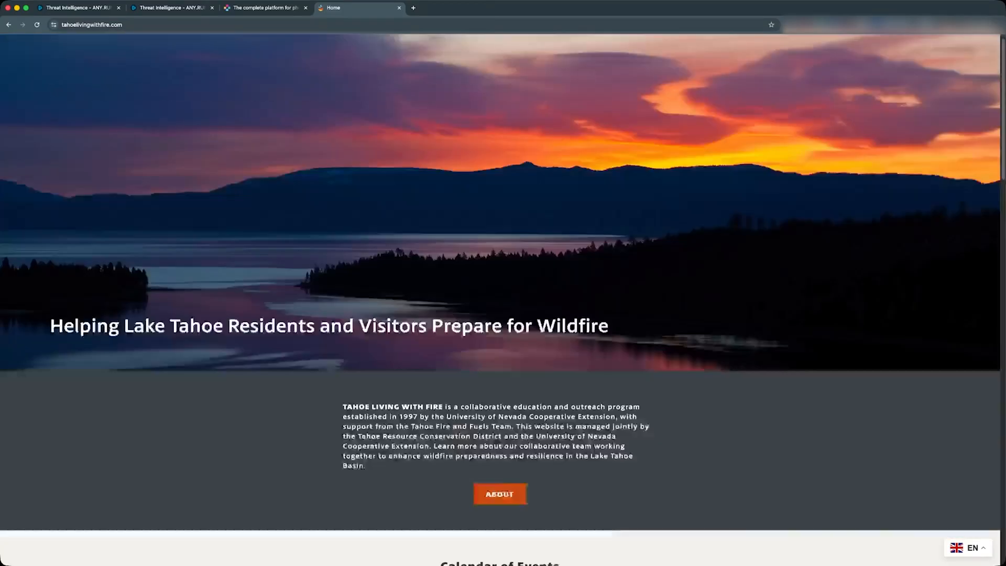
left_click(171, 7)
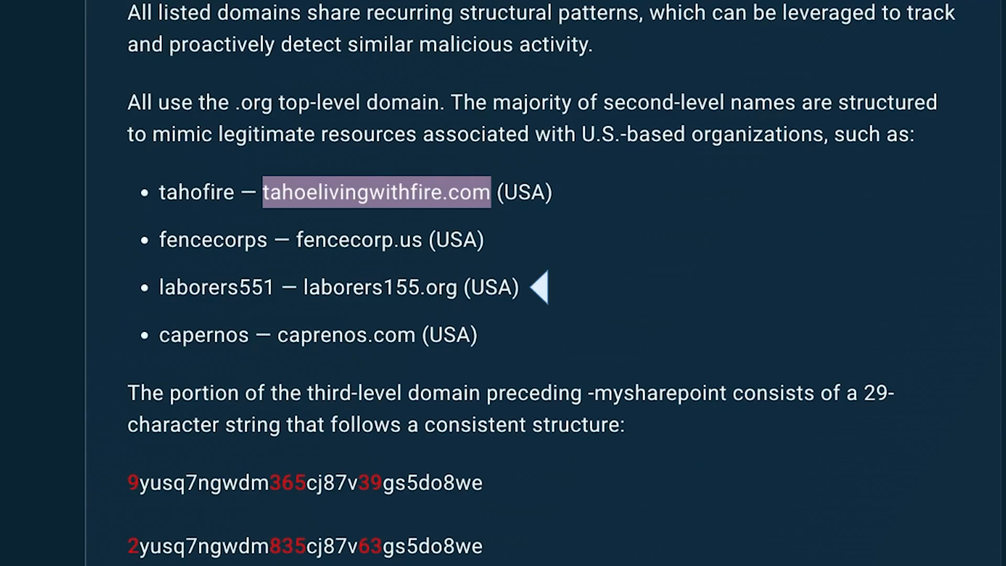
Read the subdomain pattern section and highlight the paragraph on the fixed -mysharepoint segment
scroll("down", 3)
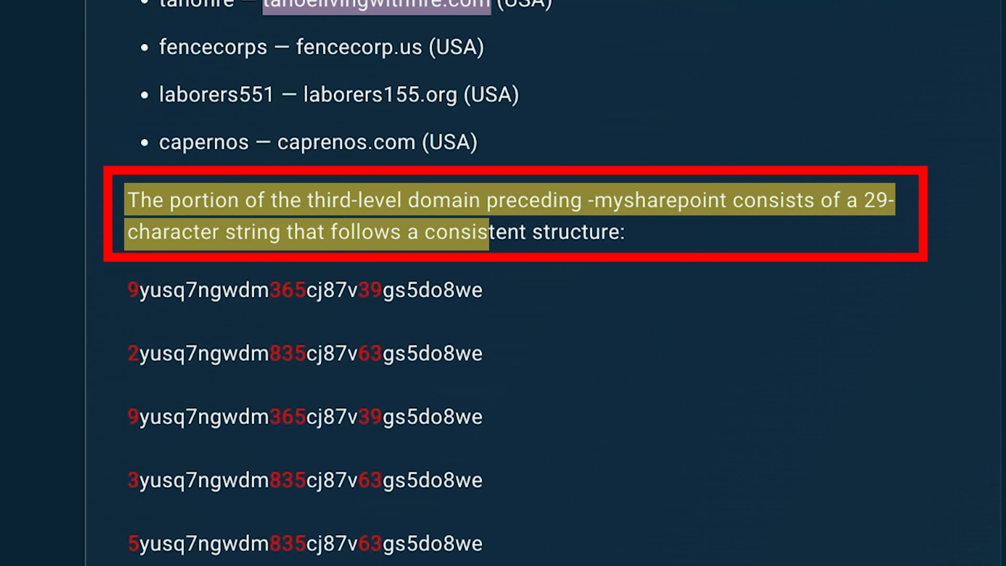
scroll("down", 3)
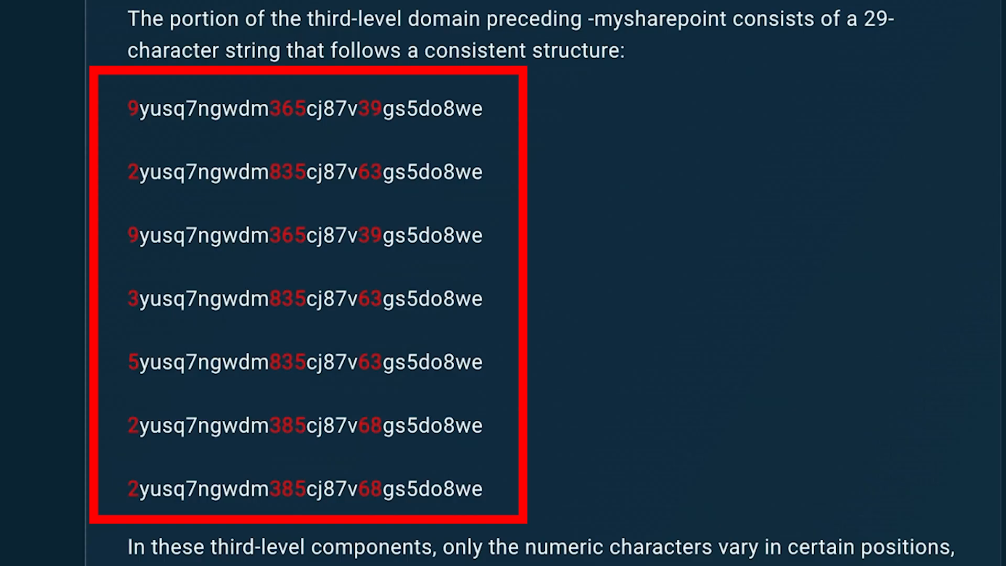
scroll("down", 3)
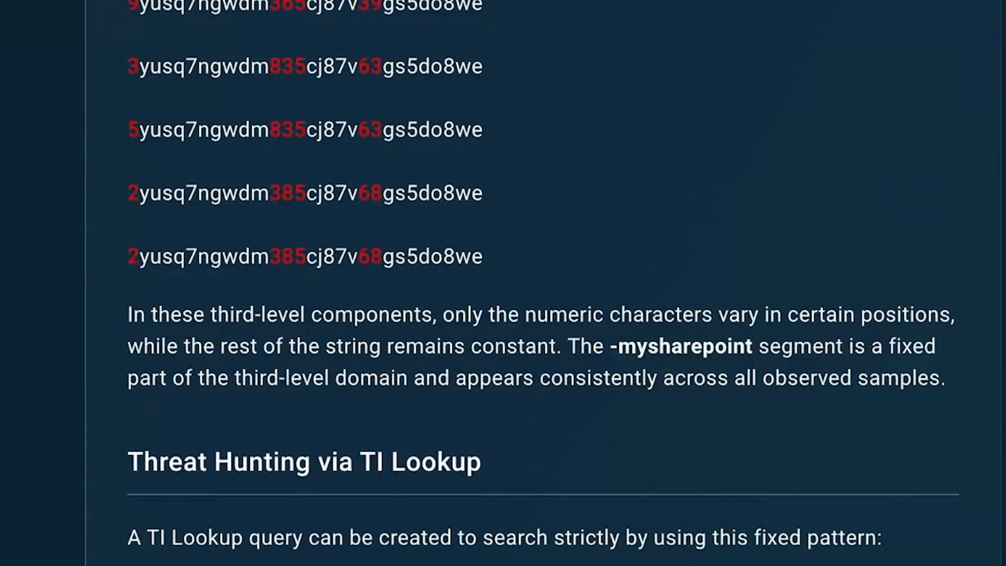
left_click_drag(128, 314, 953, 314)
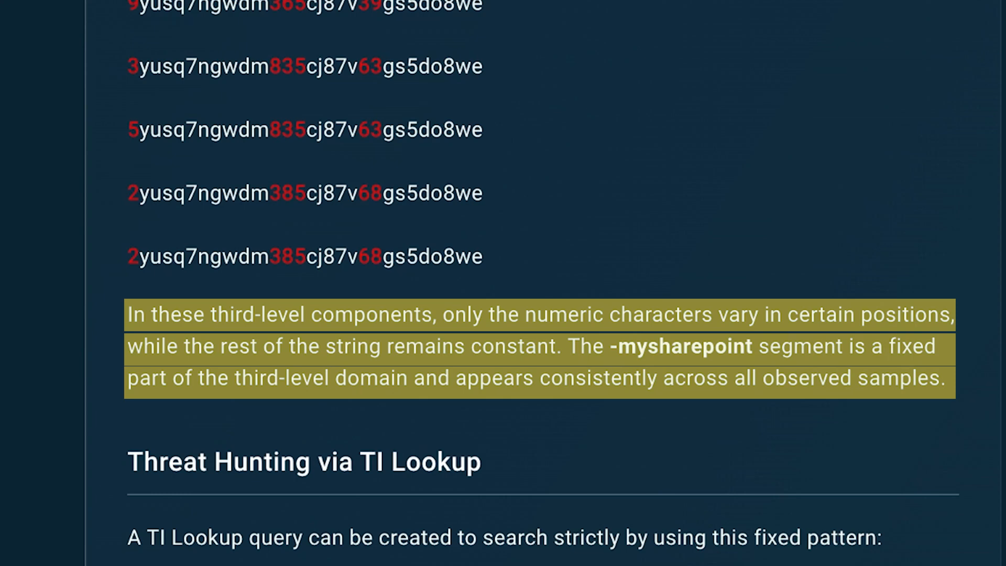
scroll("down", 3)
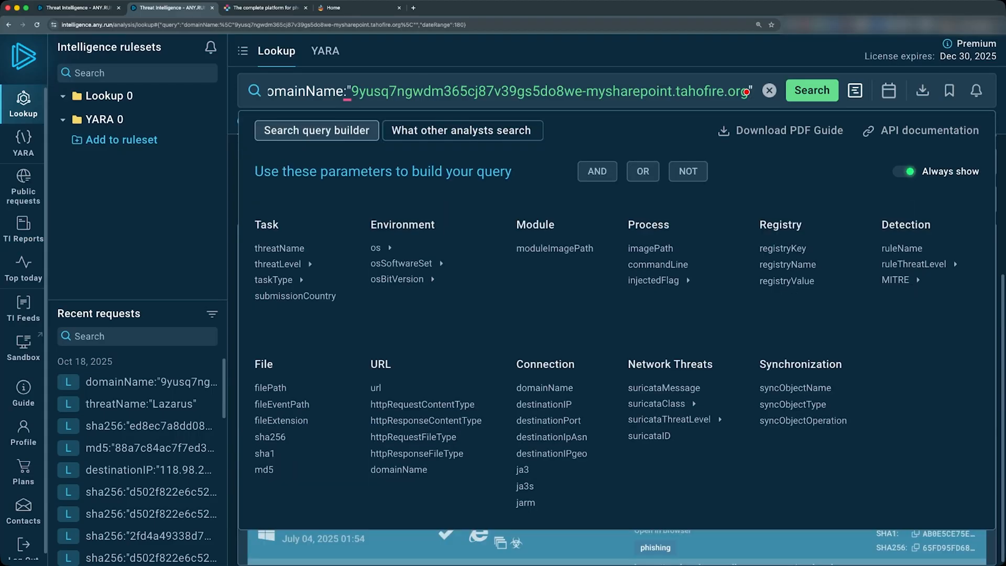
Search the single domain, then the wildcard "?yusq7ngwdm??5cj87v??gs5do8we-mysharepoint.*.org" returning 7 domains and 42 analyses
left_click(810, 91)
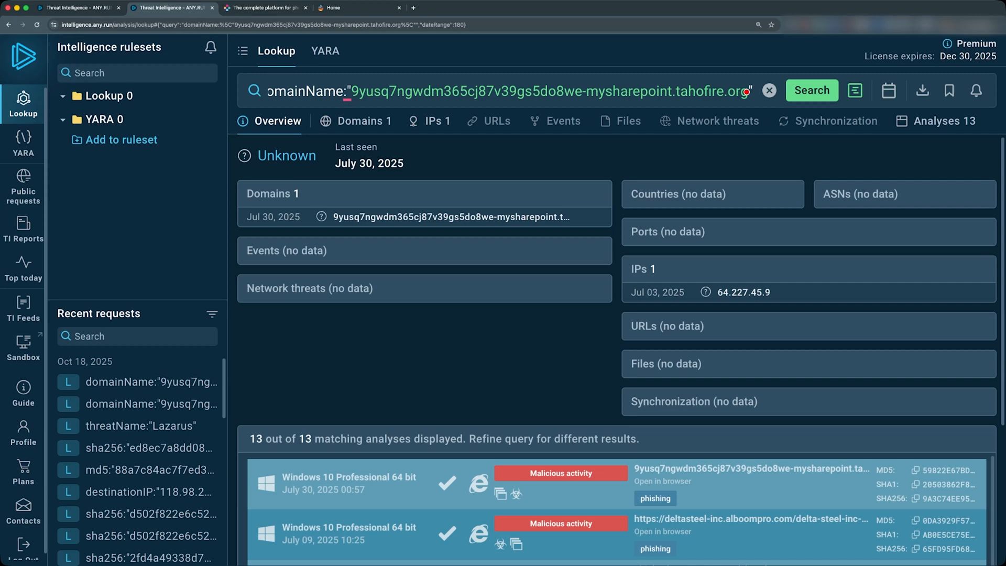
type("do")
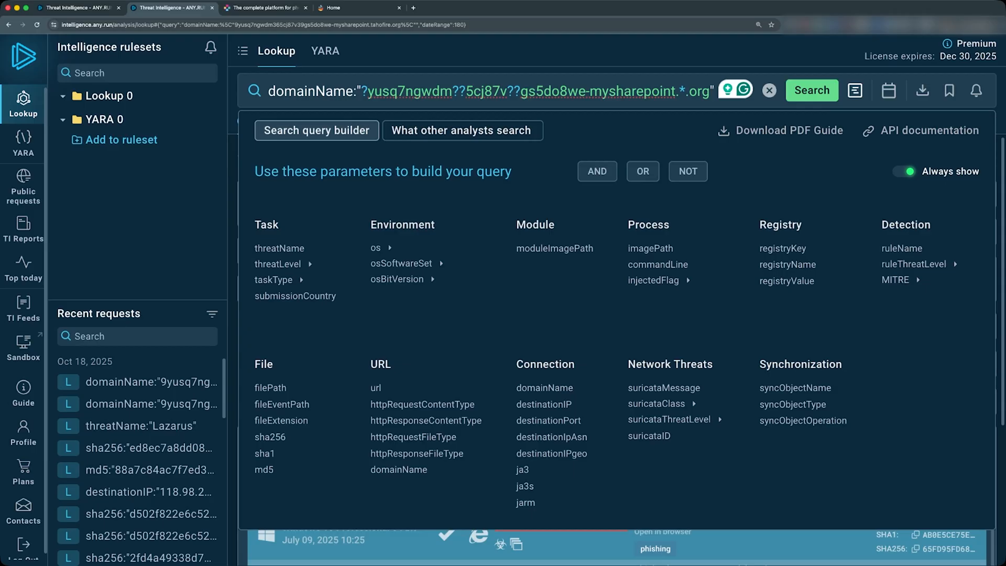
left_click(811, 90)
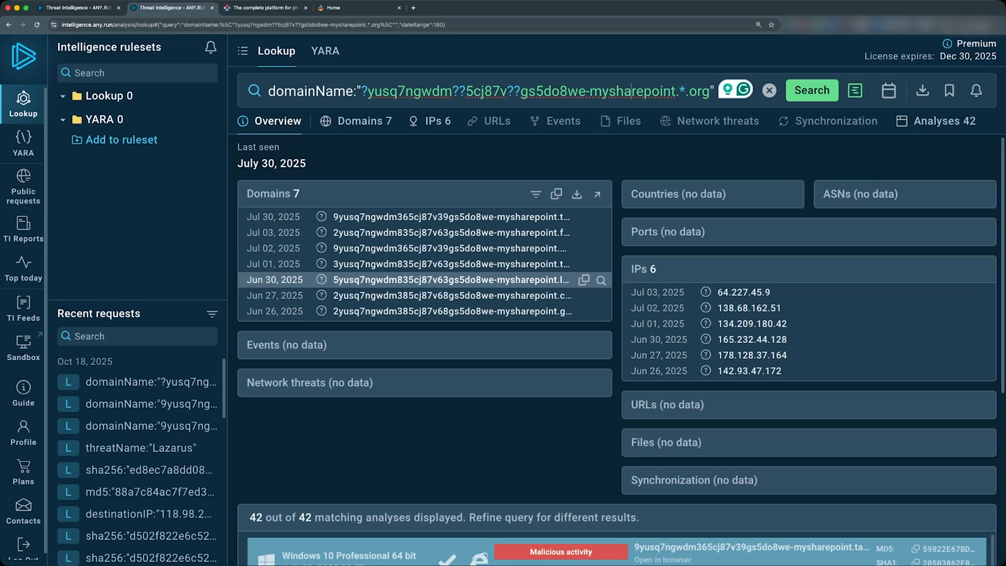
scroll("down", 3)
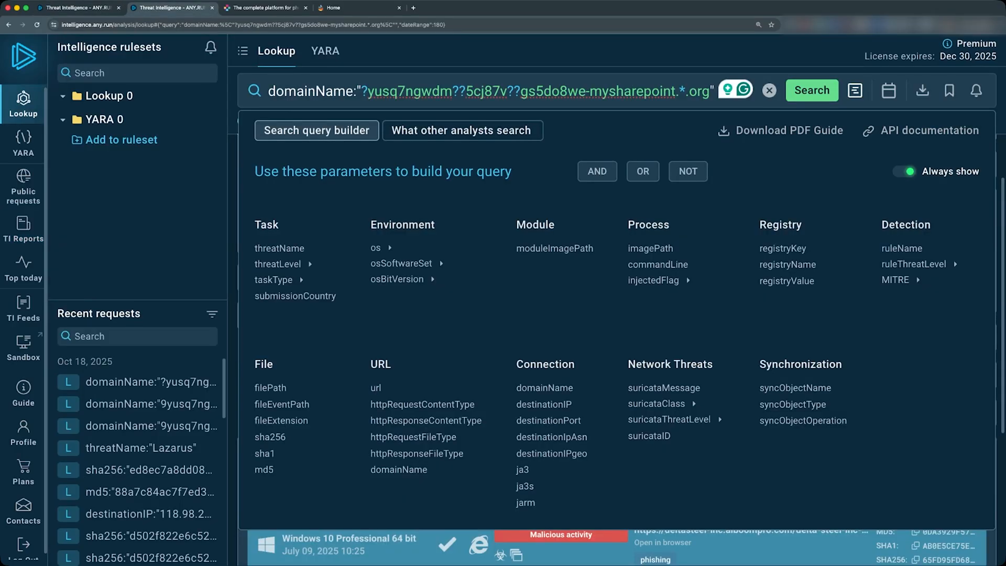
In a fresh lookup, search domainName:"*-mysharepoint.*.org" for all matching domains
left_click(811, 90)
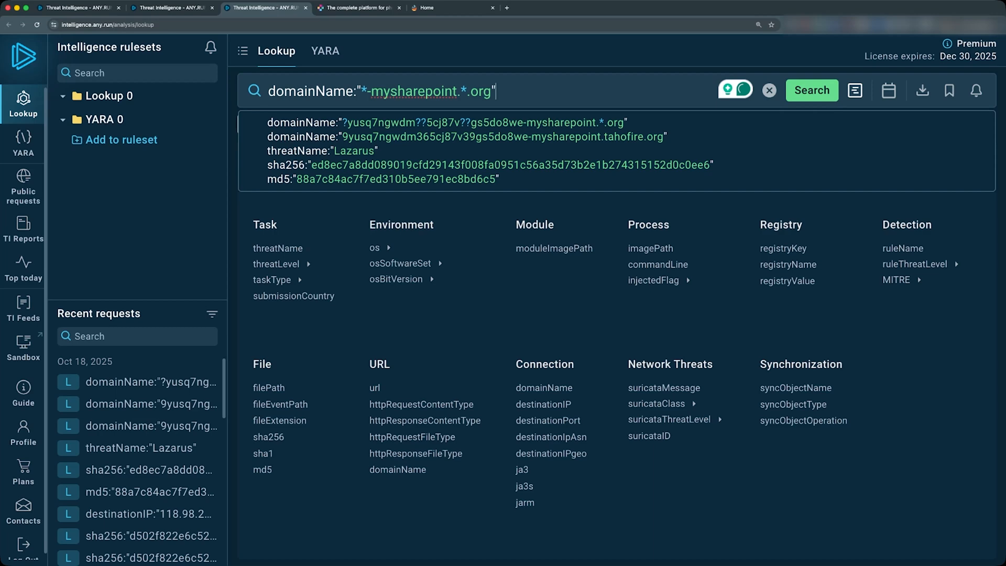
left_click(810, 90)
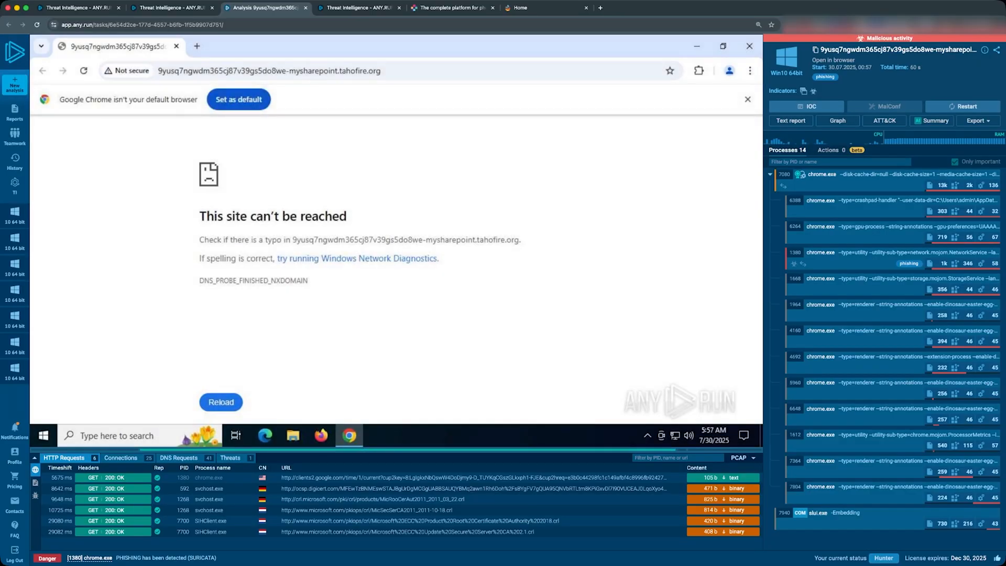
Replay the session, then show details of the phishing chrome.exe process PID 1380
left_click(747, 46)
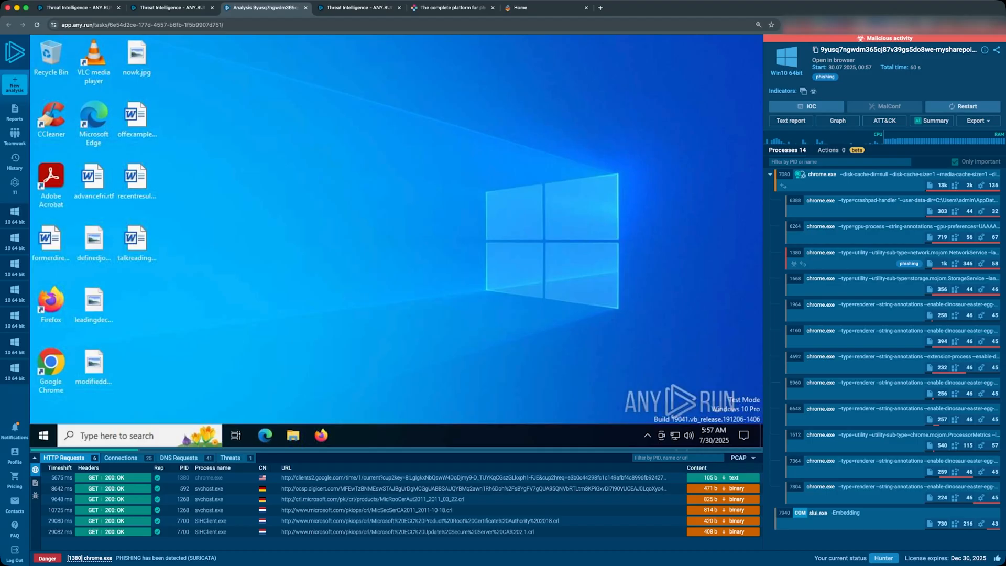
left_click(50, 364)
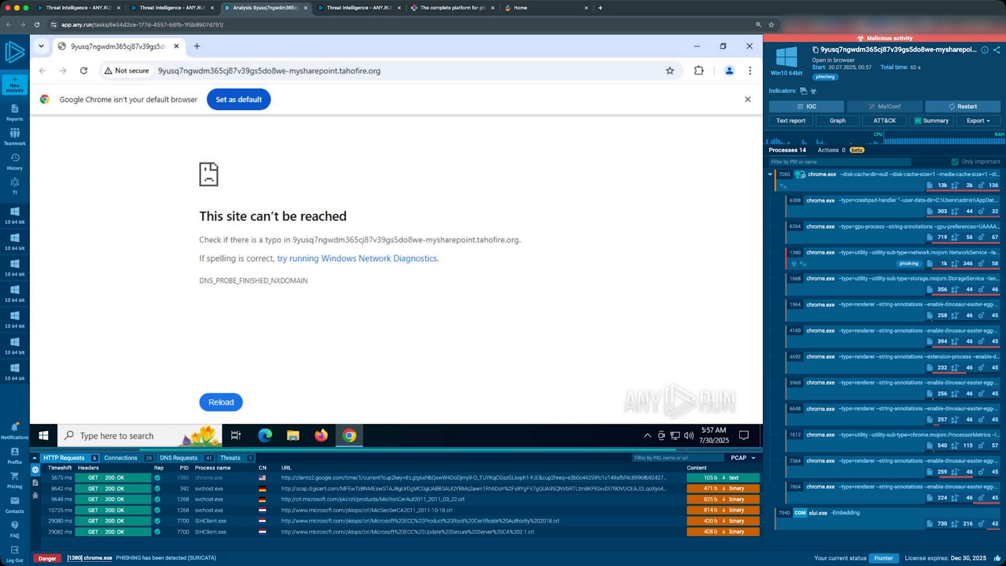
left_click(128, 70)
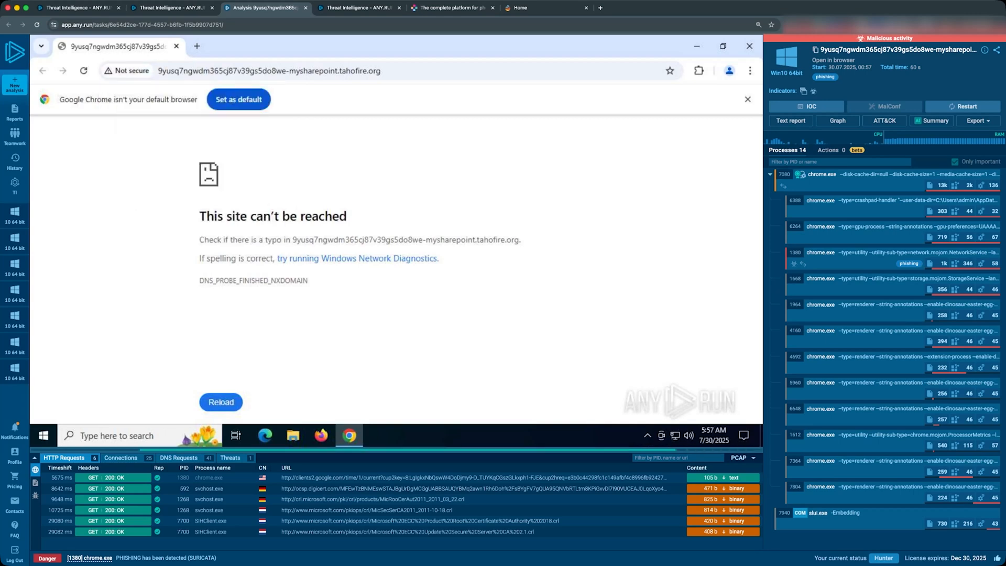
left_click(130, 71)
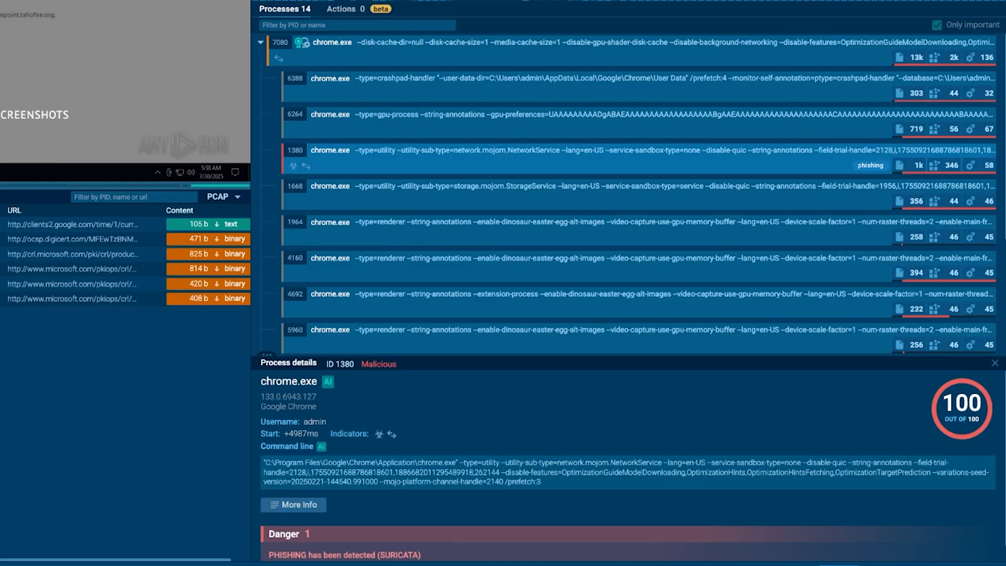
View chrome.exe 1380 advanced details and its 'PHISHING has been detected (SURICATA)' Danger entry
left_click(294, 504)
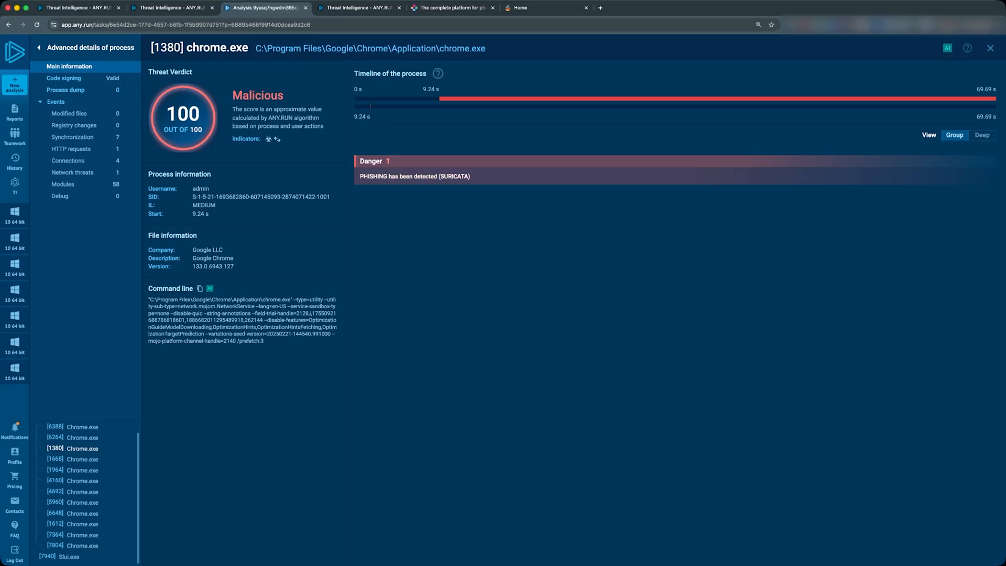
left_click(415, 176)
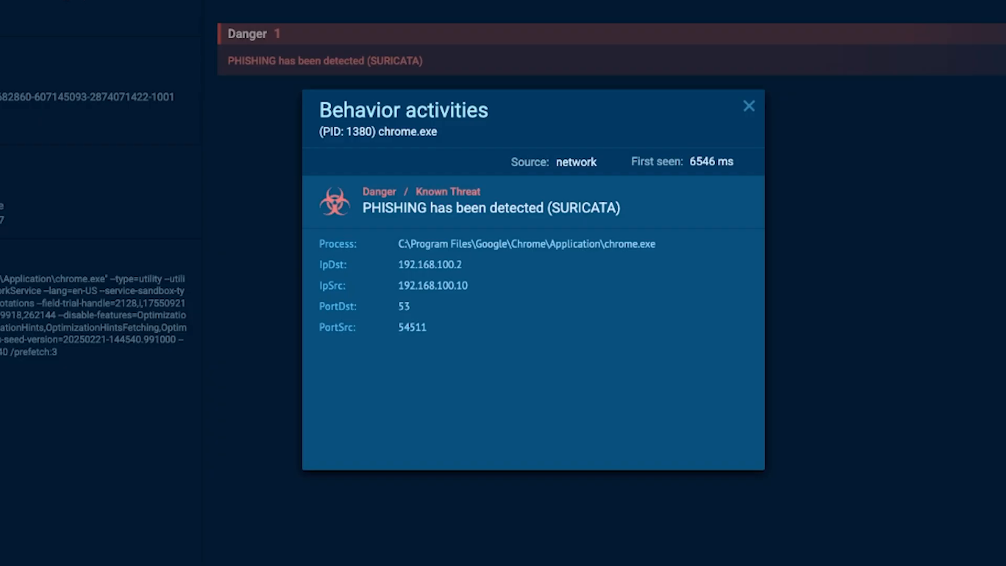
left_click(748, 106)
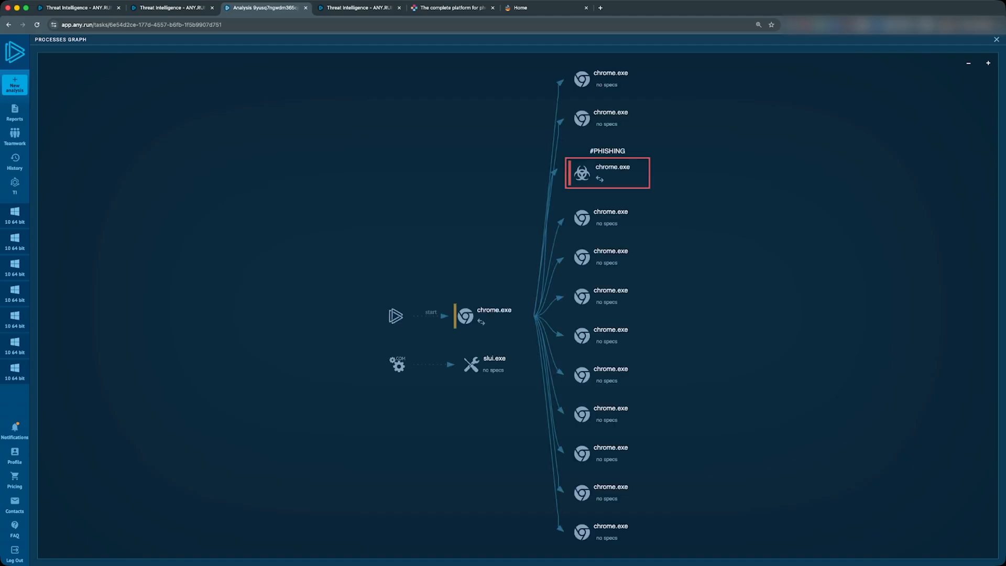
mouse_move(465, 317)
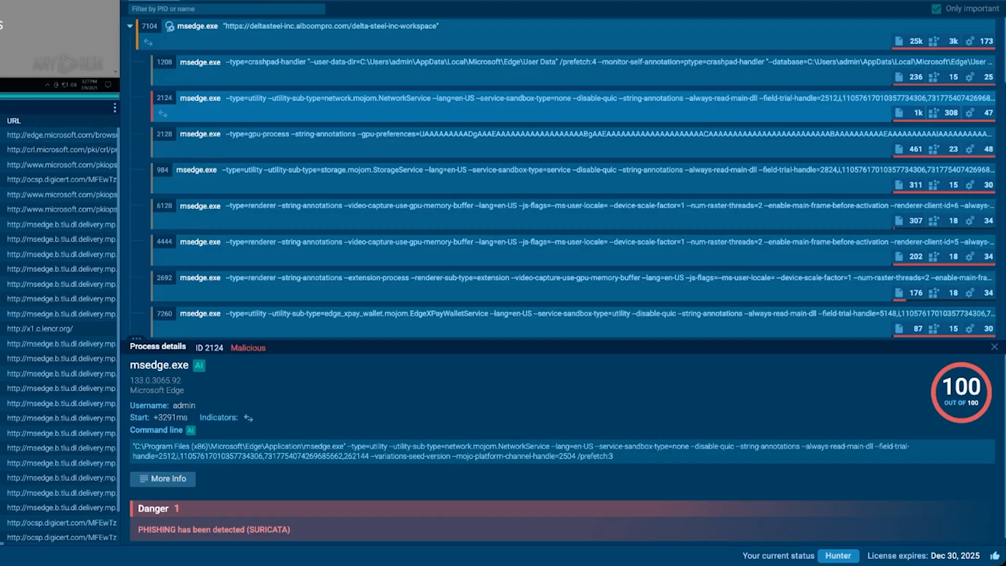
Scroll through the process list of the msedge.exe task flagged for phishing
scroll("down", 3)
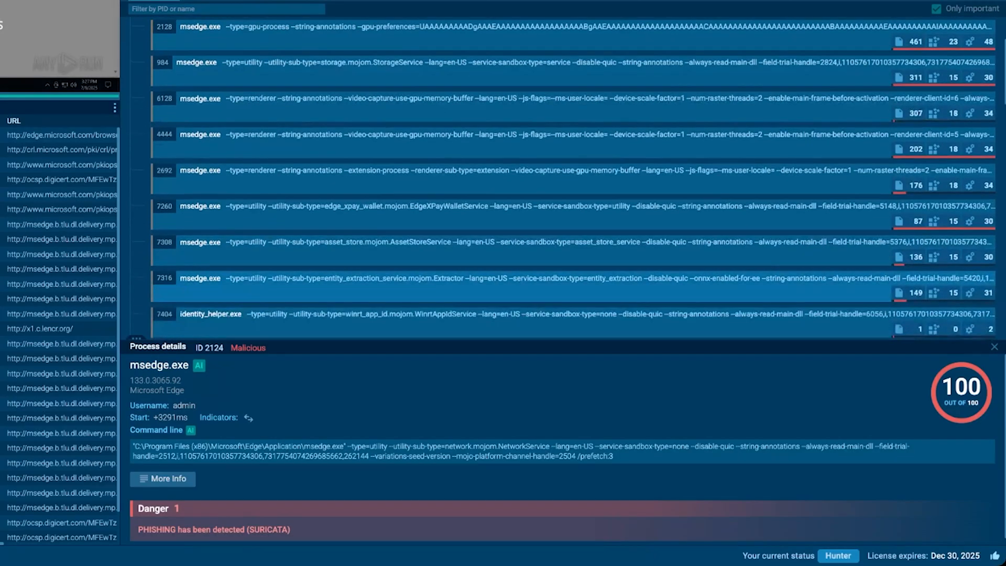
scroll("down", 3)
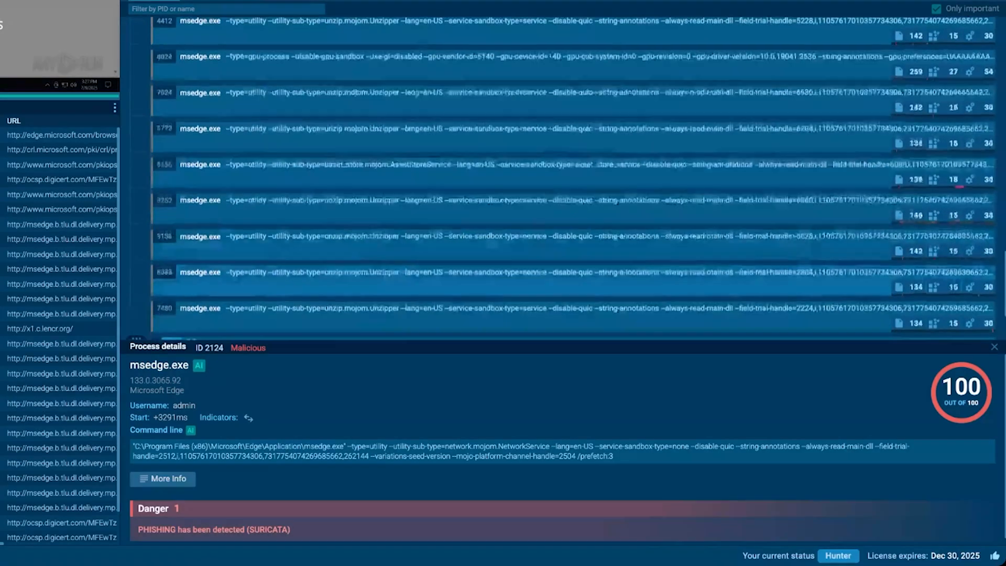
scroll("down", 3)
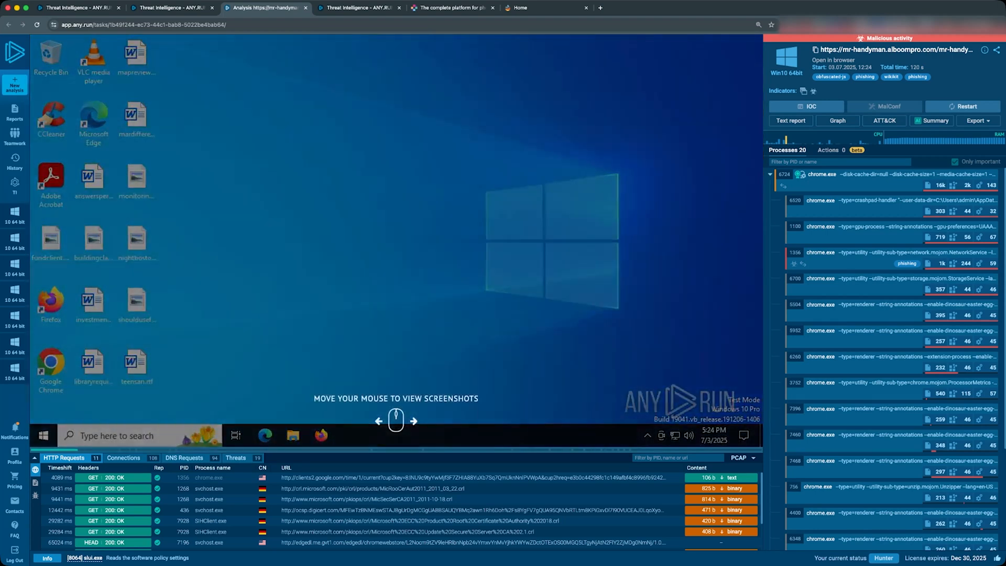
Show the recorded screenshots of the fake encrypted-PDF lure page down to VIEW DOCUMENT and follow its link
left_click(348, 435)
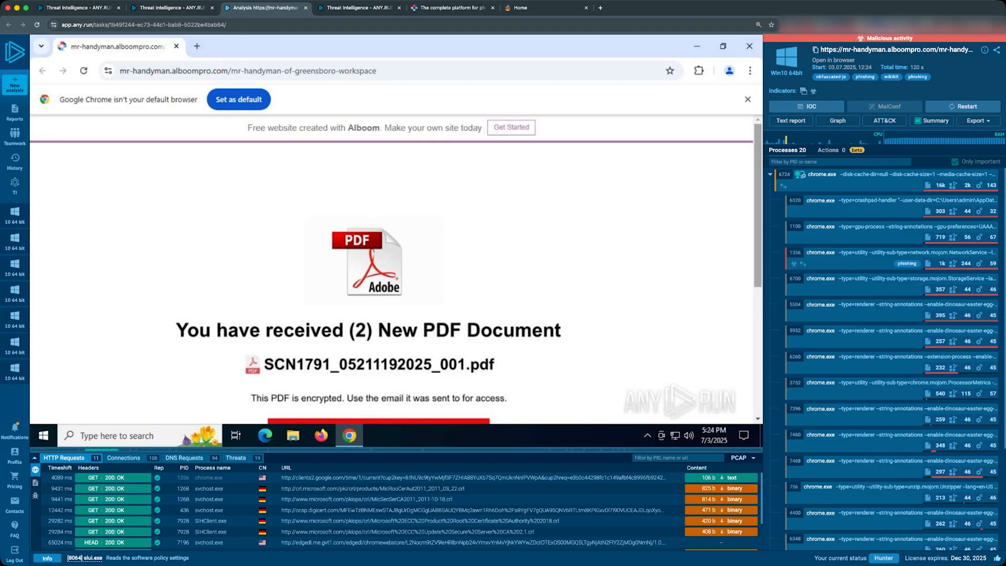
scroll("down", 3)
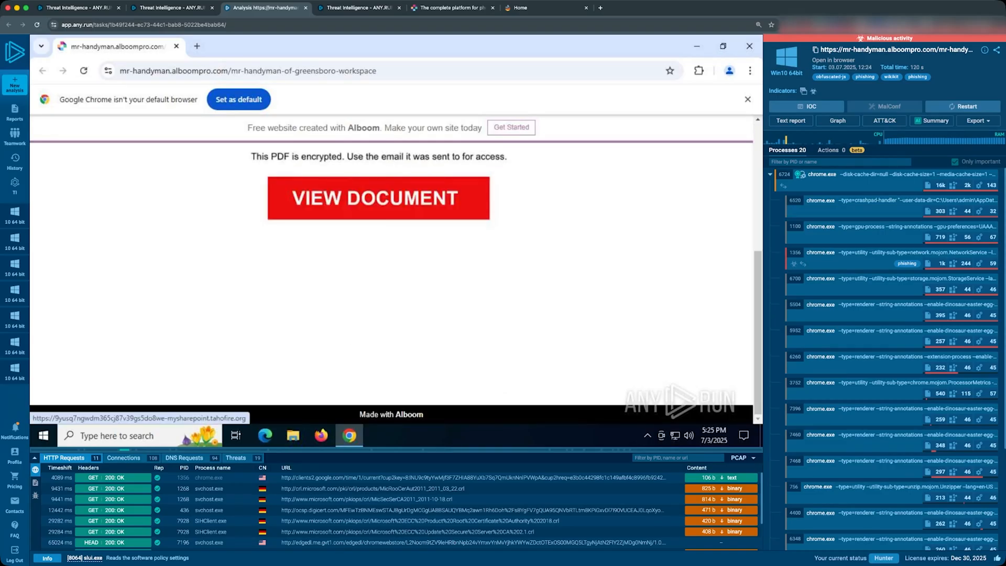
left_click(377, 198)
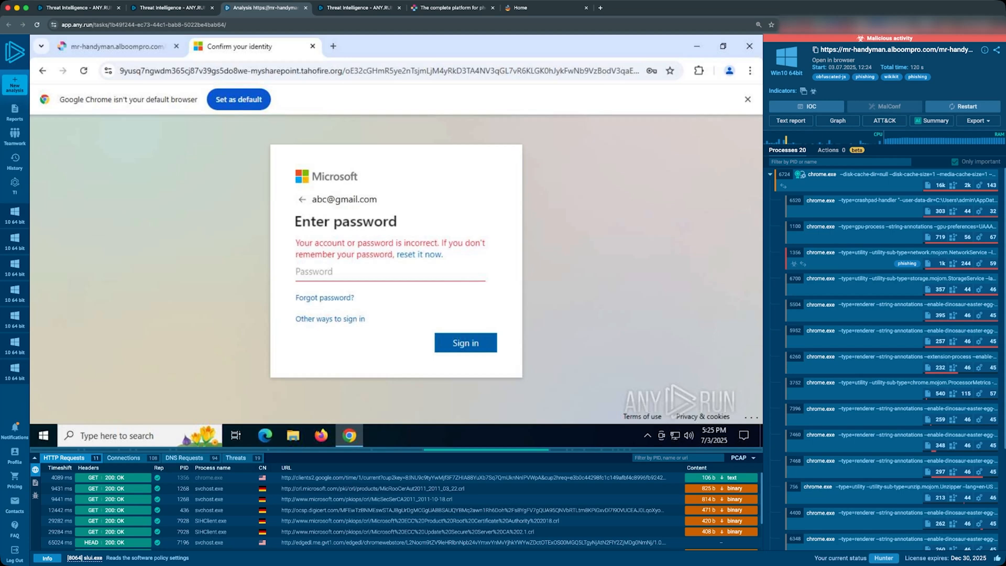
Step forward to the 'Confirm your identity' Microsoft Enter password page on mysharepoint.tahofire.org
left_click(466, 341)
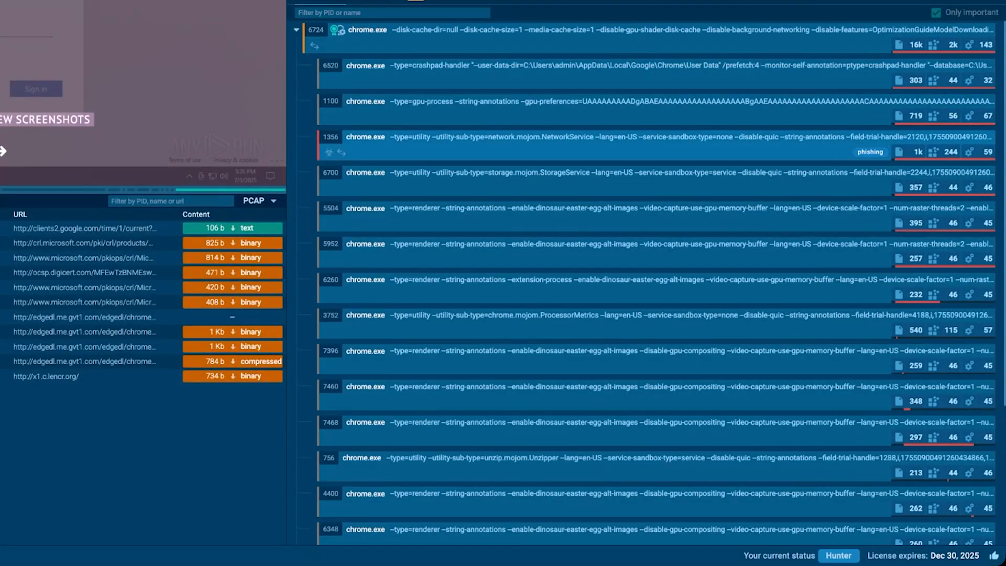
Advance the screenshots from the Microsoft Sign in page to the Enter password prompt
scroll("down", 3)
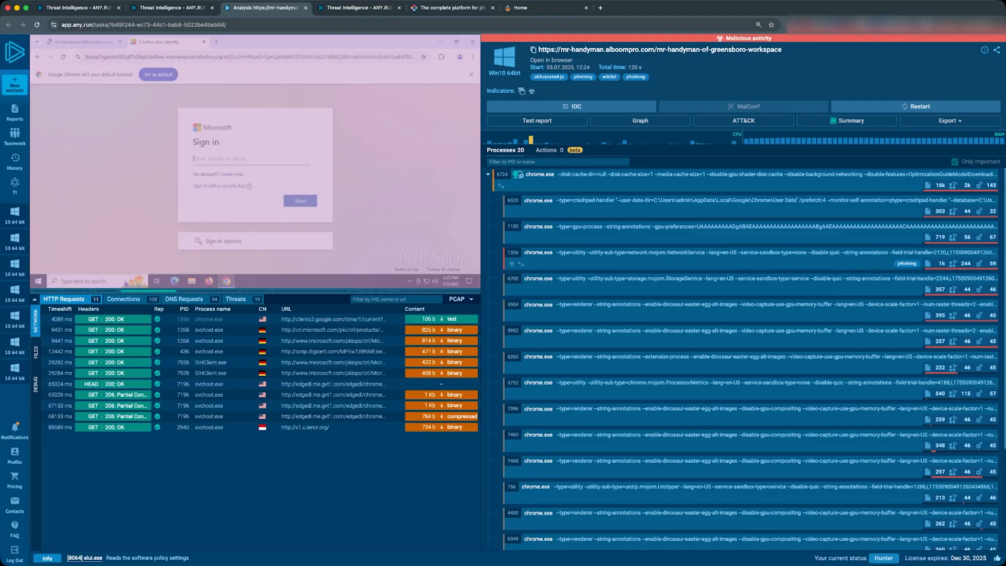
left_click(300, 201)
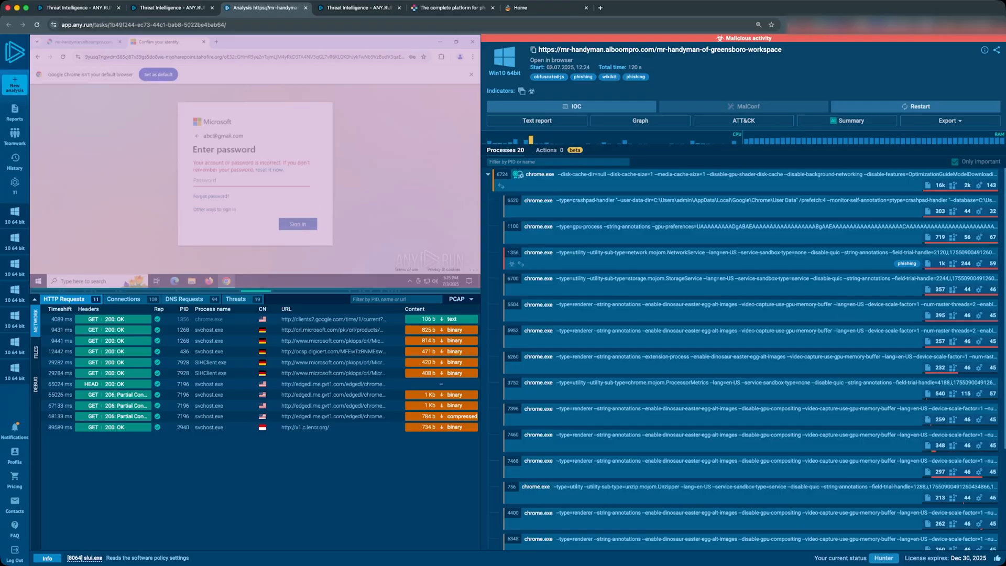